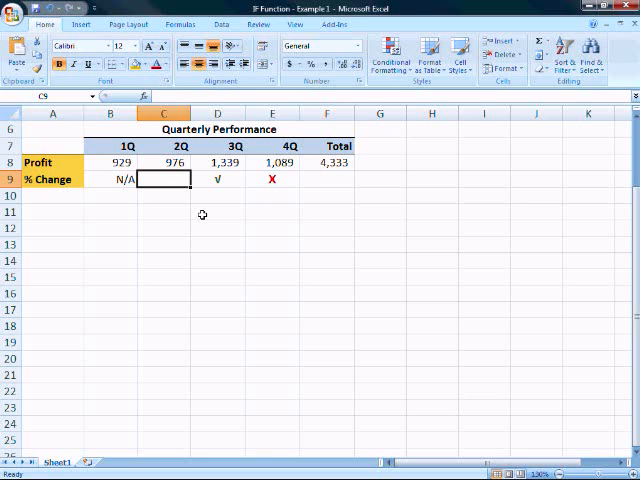
Step: Inspect the existing % Change and profit formulas in the quarterly table
left_click(217, 179)
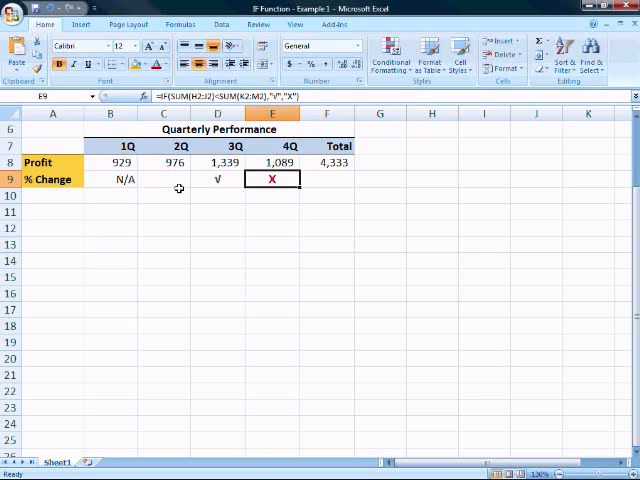
mouse_move(205, 188)
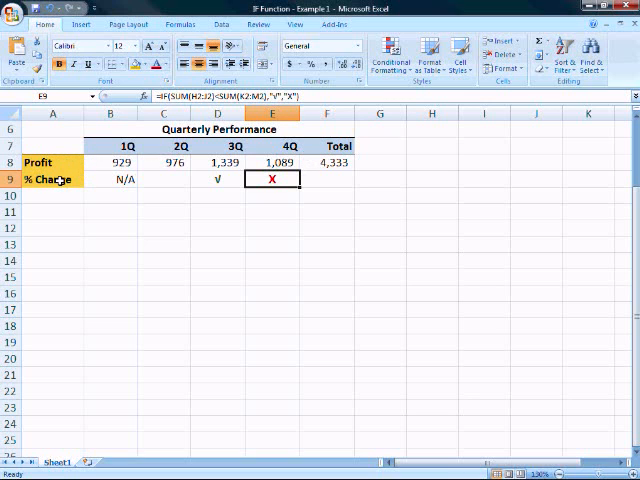
mouse_move(102, 184)
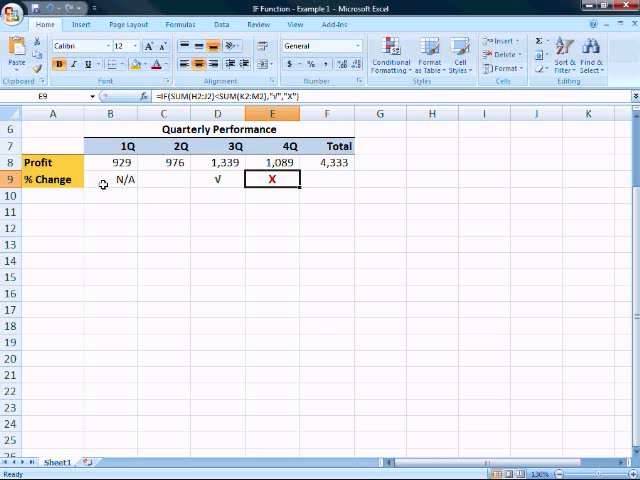
left_click(110, 179)
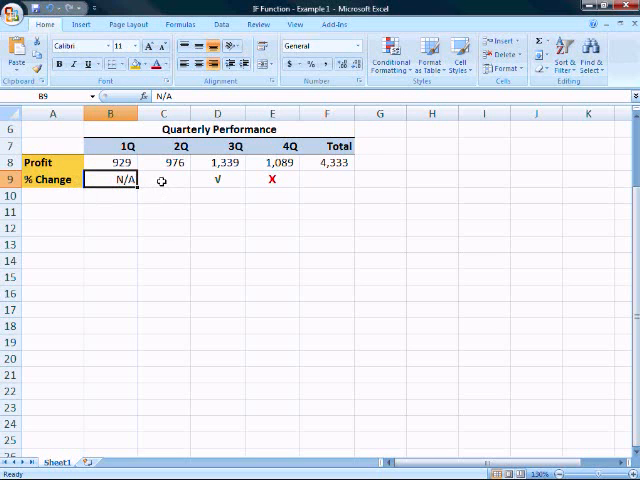
left_click(165, 179)
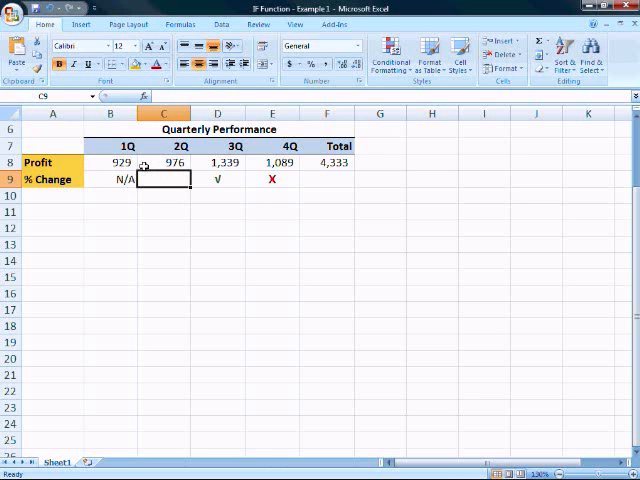
left_click(164, 162)
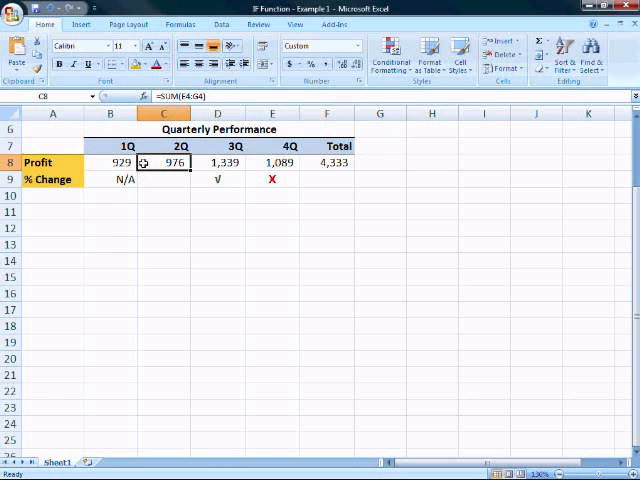
left_click(110, 162)
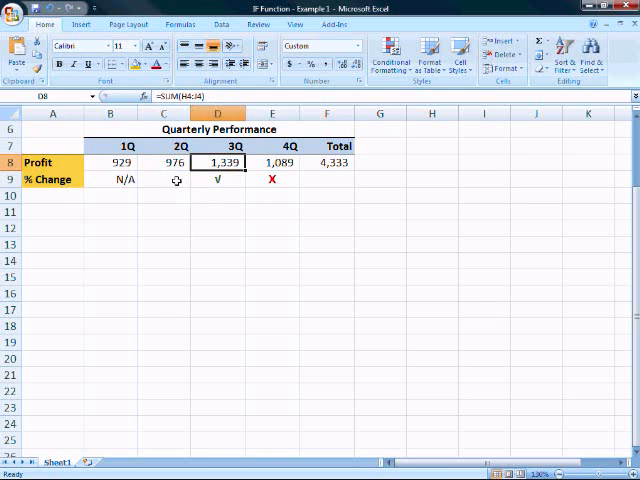
Step: Enter =IF(B8>C8,"Bad","Good") in cell C9 with the IF function dialog
left_click(164, 179)
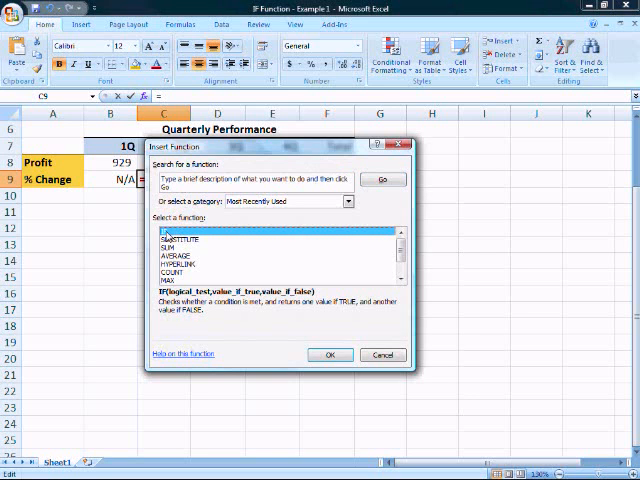
left_click(330, 354)
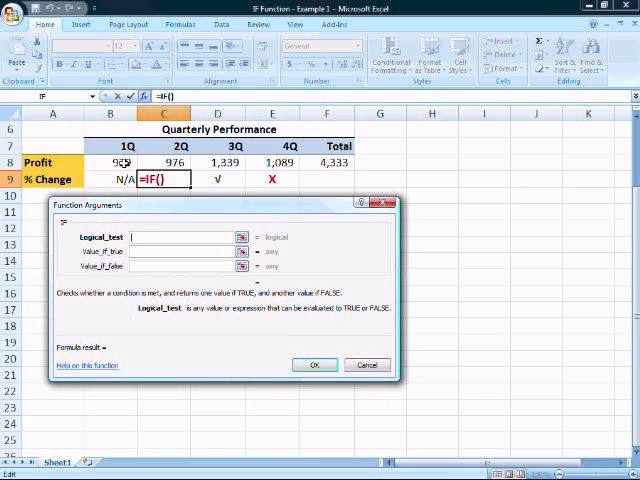
left_click(110, 162)
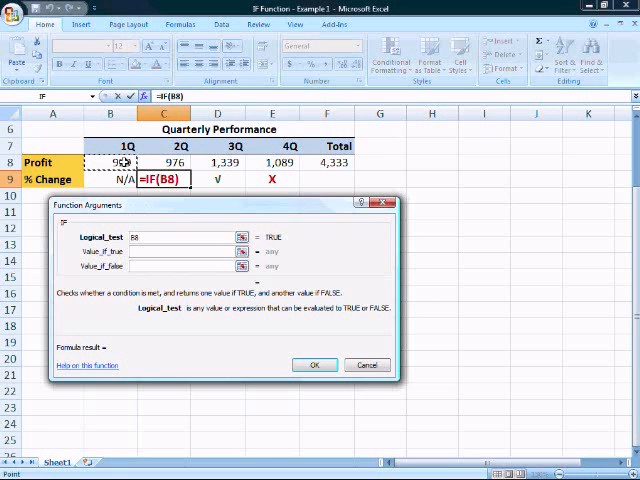
type(">C8")
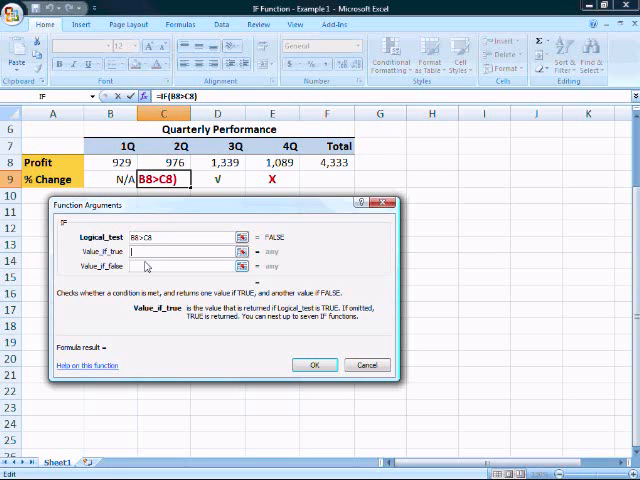
type("Bad\"")
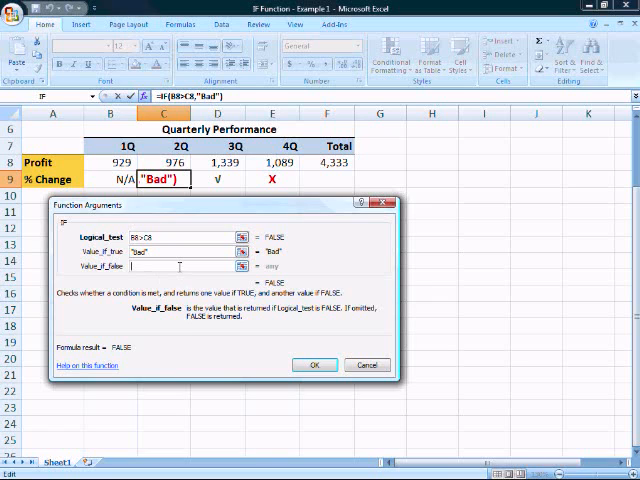
type("Good")
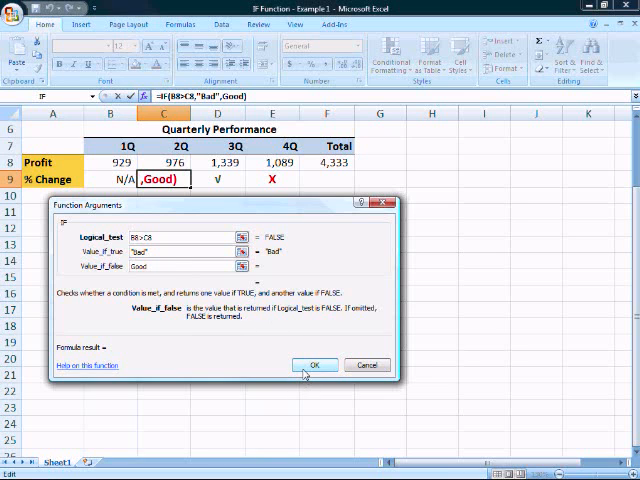
left_click(314, 364)
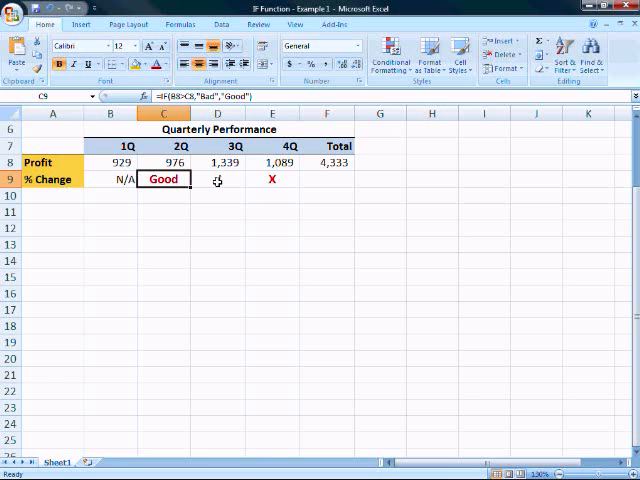
Step: Insert the check-mark symbol and then the X symbol into cell C10
left_click(217, 179)
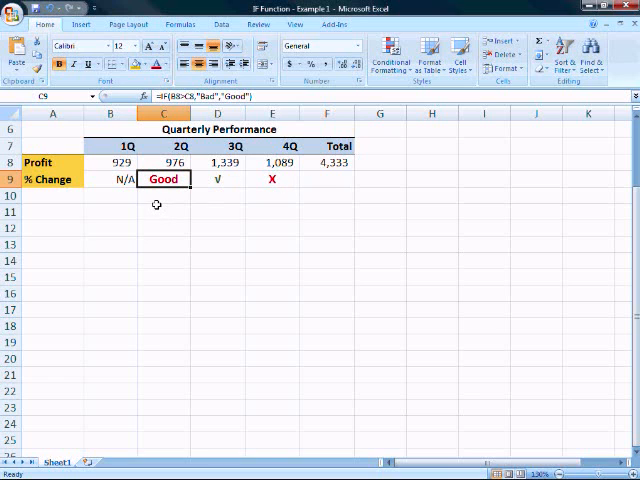
left_click(163, 195)
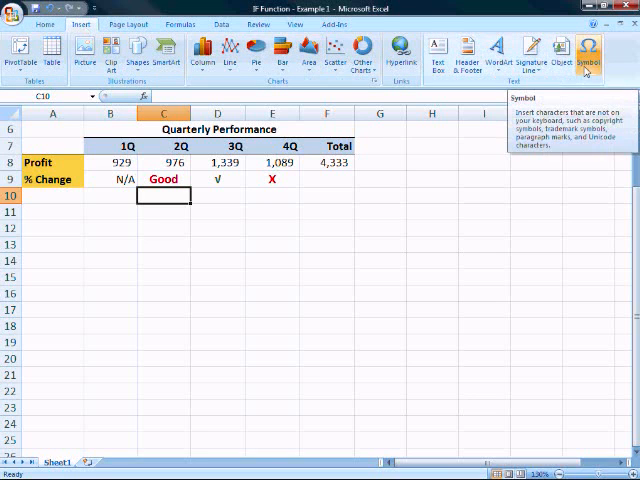
left_click(589, 52)
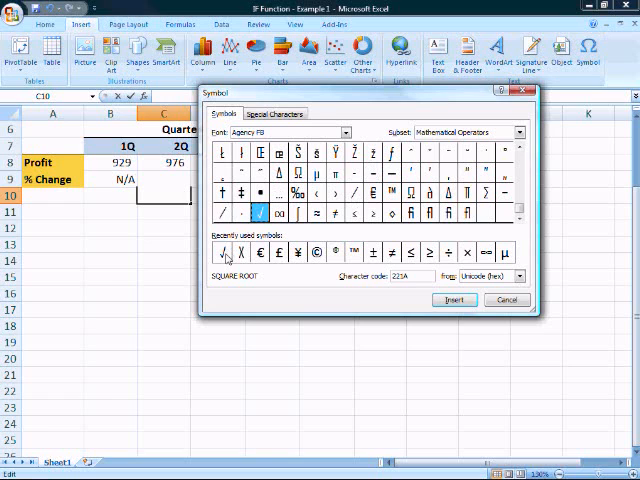
left_click(221, 252)
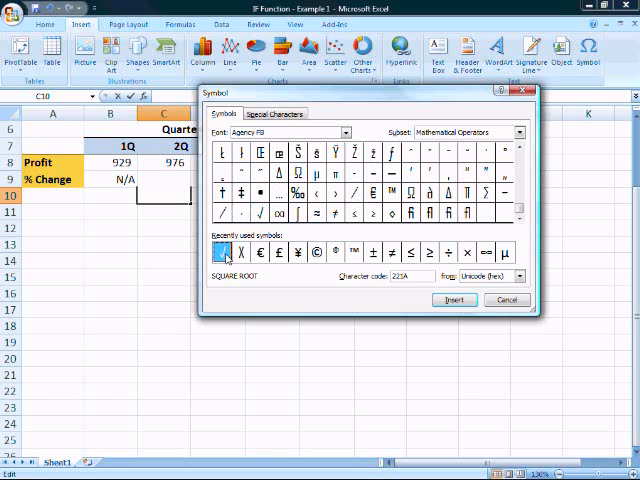
left_click(454, 300)
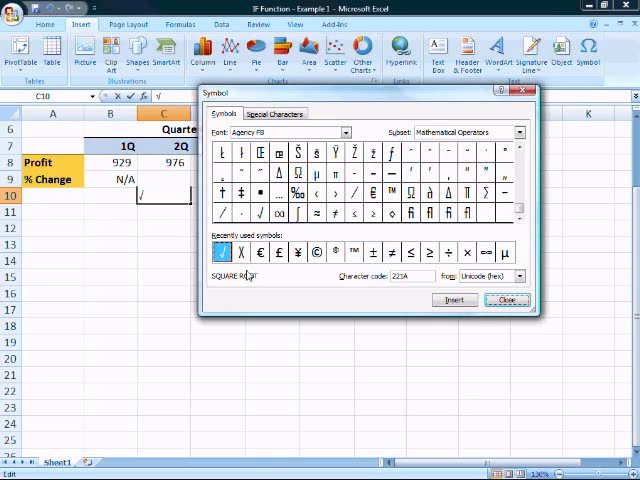
left_click(240, 252)
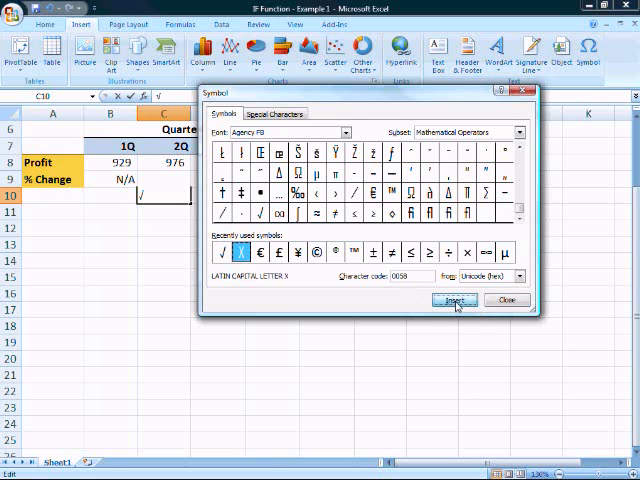
left_click(453, 300)
type("=IF(B8>C8,\"Bad\",")
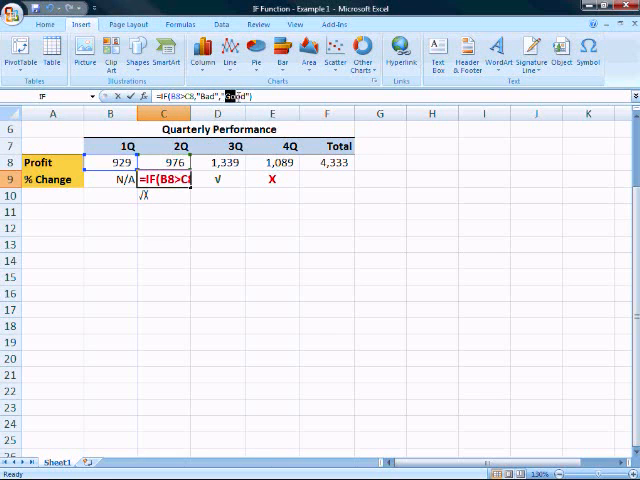
Step: Change C9's formula to =IF(B8>C8,"X","√"), then enter 800 as 2Q profit
type("\"Good\")")
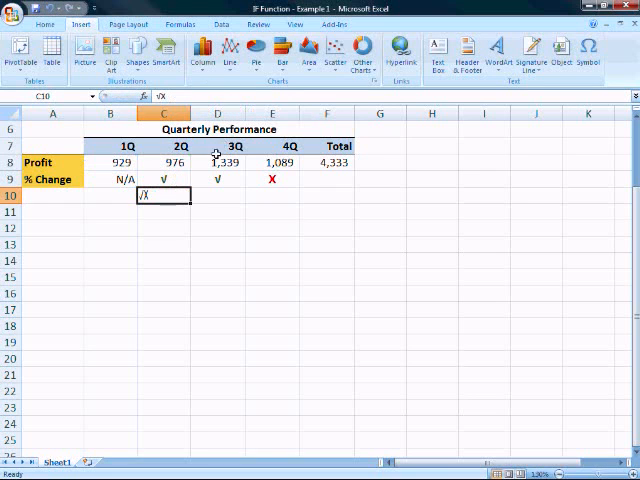
mouse_move(167, 195)
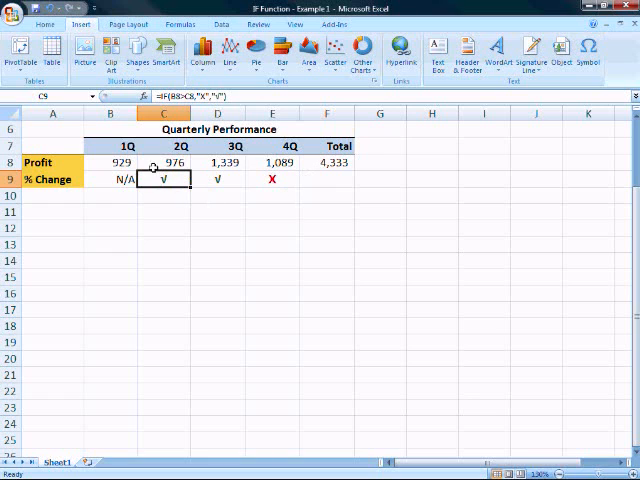
left_click(163, 162)
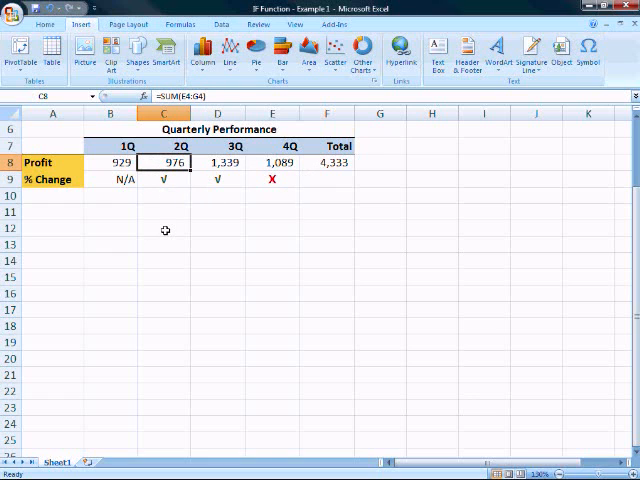
type("800")
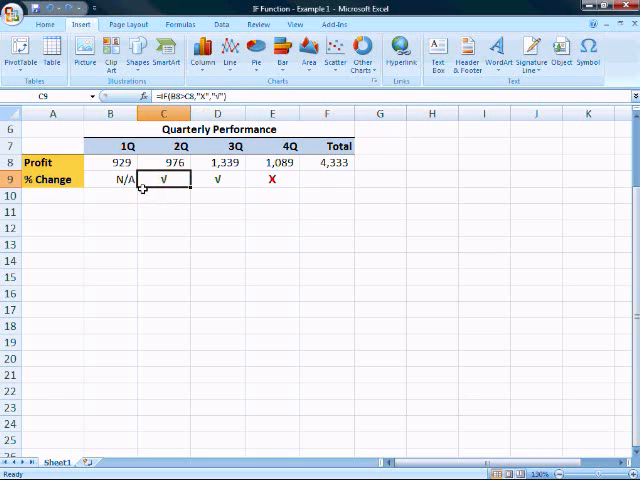
Step: Add a conditional formatting rule giving C9:E9 cells equal to X a red font
left_click_drag(163, 179, 272, 179)
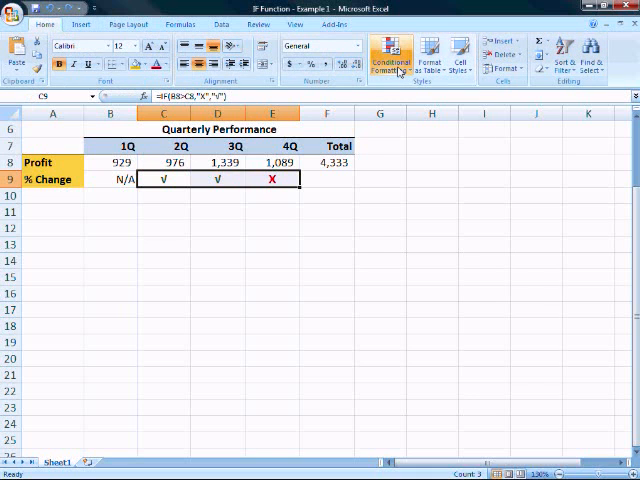
left_click(391, 57)
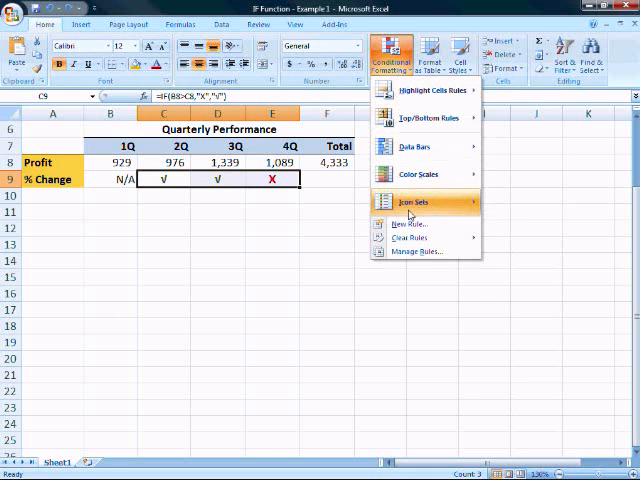
mouse_move(408, 223)
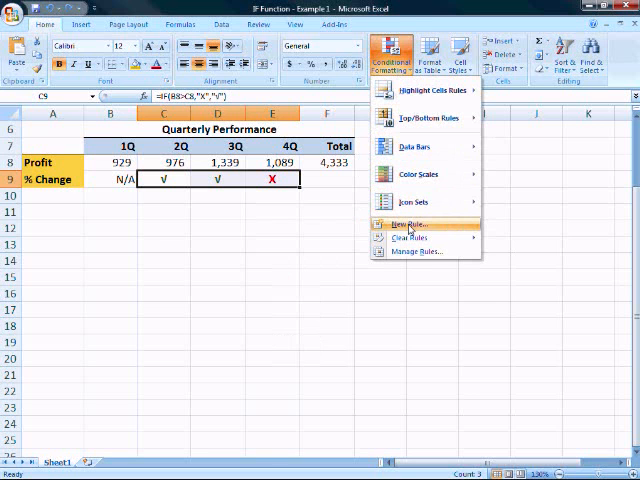
left_click(404, 223)
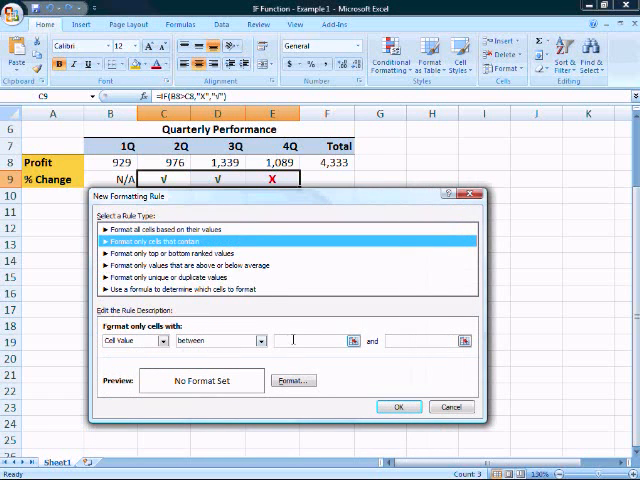
left_click(258, 341)
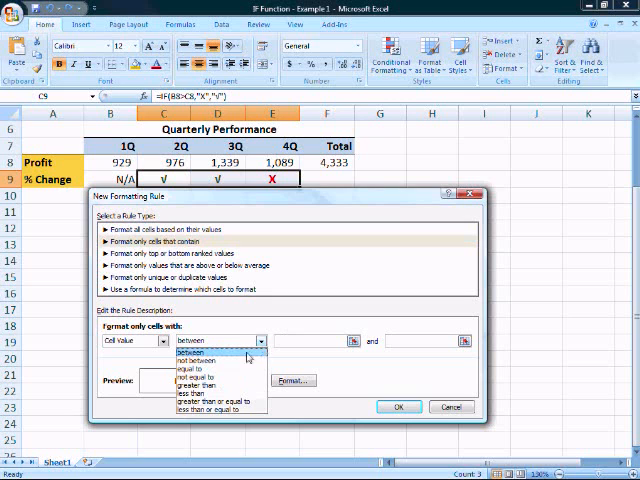
left_click(197, 369)
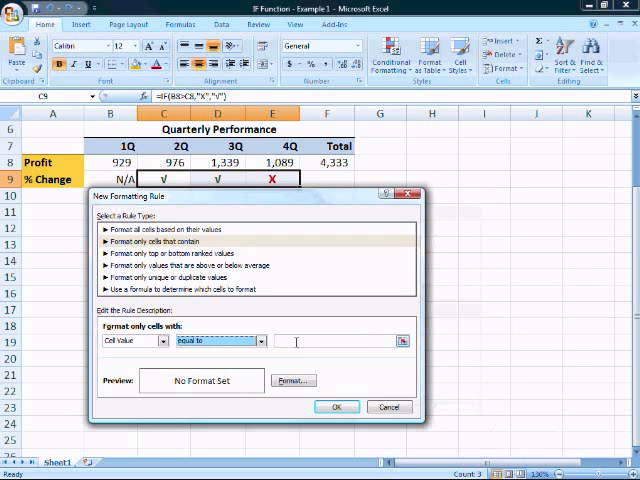
type("X")
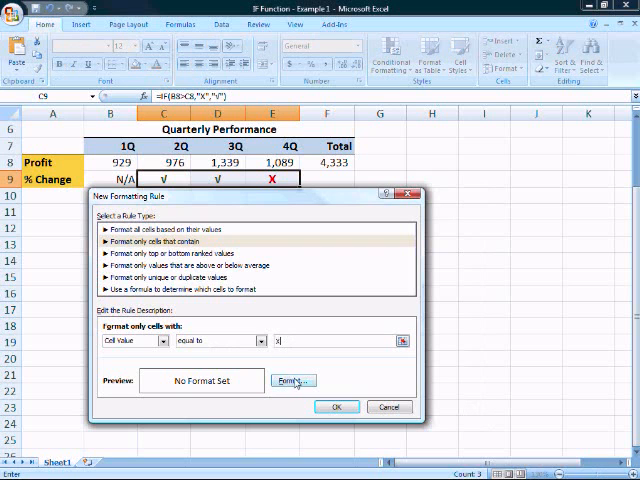
left_click(291, 381)
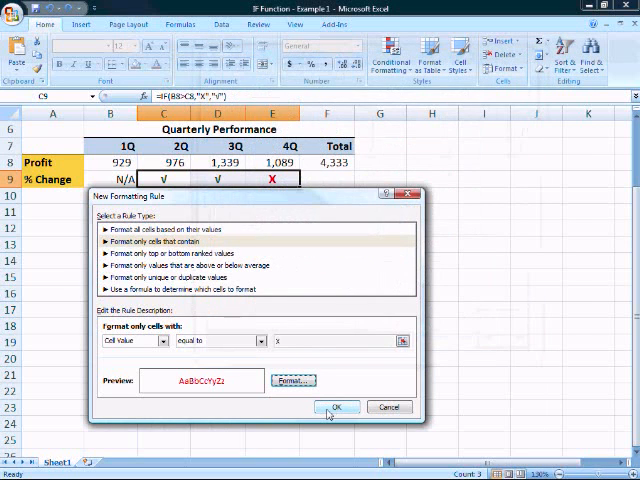
left_click(336, 406)
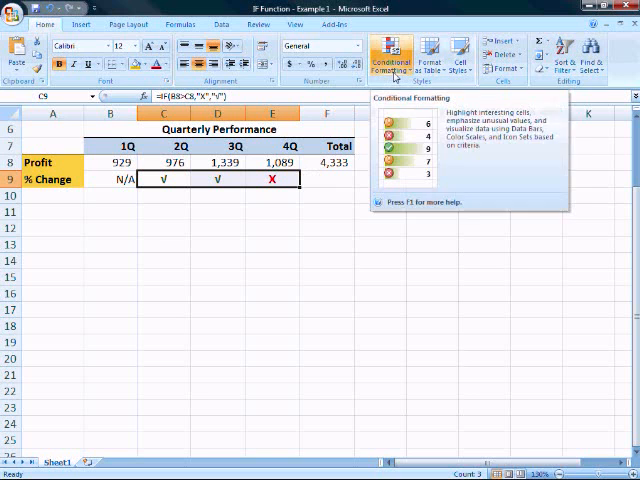
Step: Add a second rule giving % Change values not equal to x an orange font
left_click(391, 60)
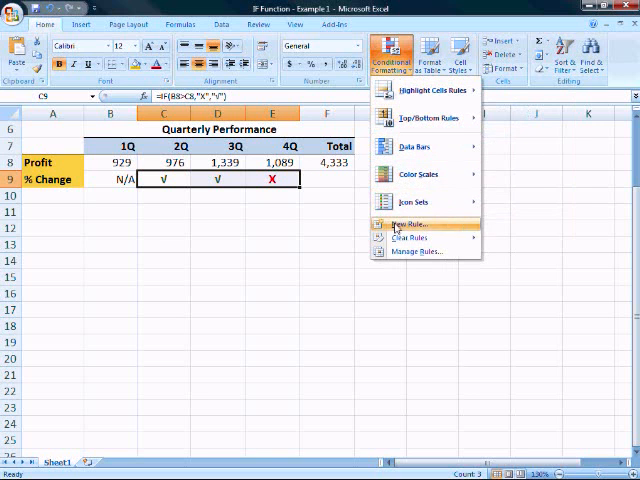
left_click(408, 223)
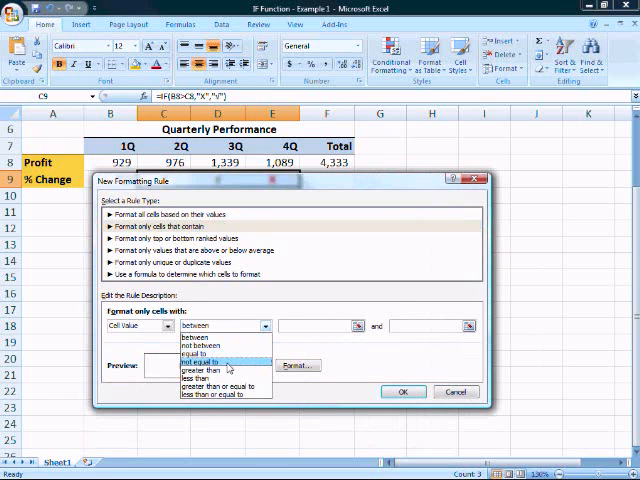
left_click(225, 361)
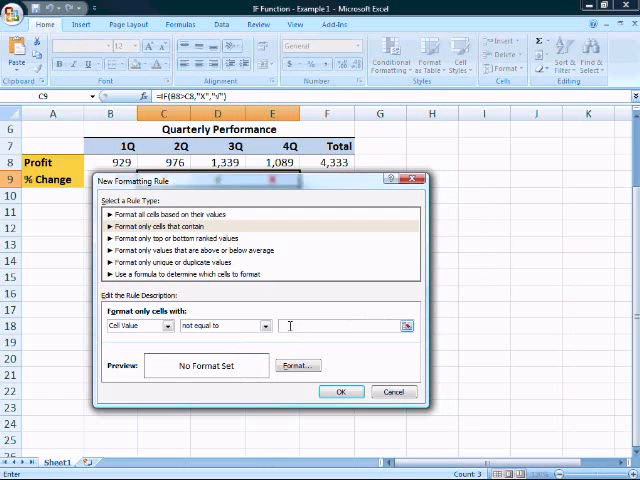
type("x")
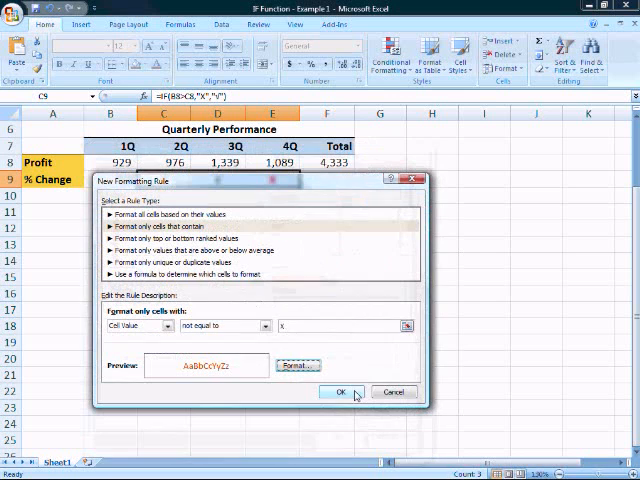
left_click(340, 391)
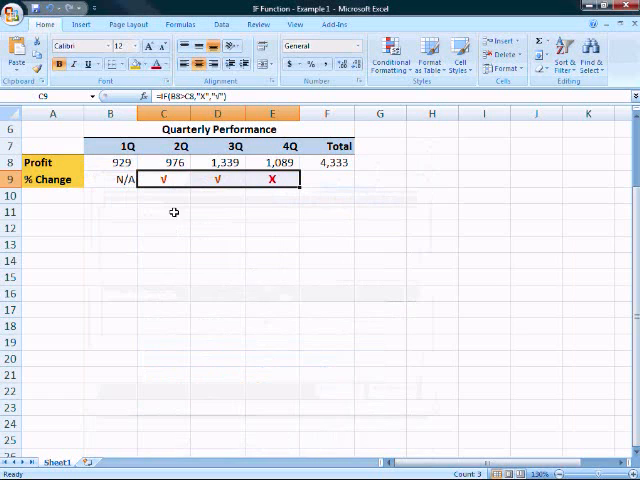
left_click(163, 211)
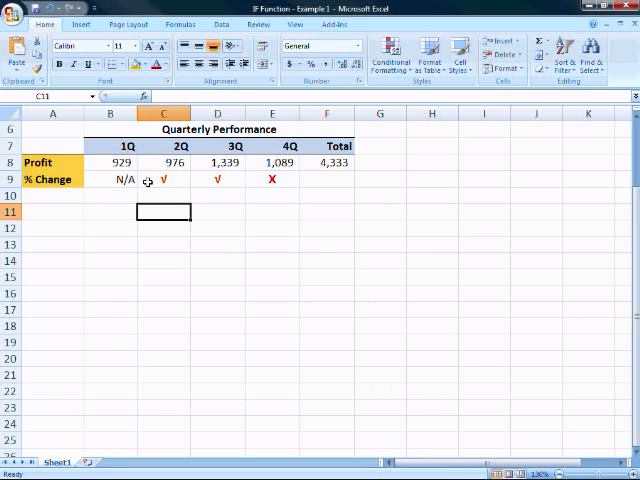
mouse_move(258, 181)
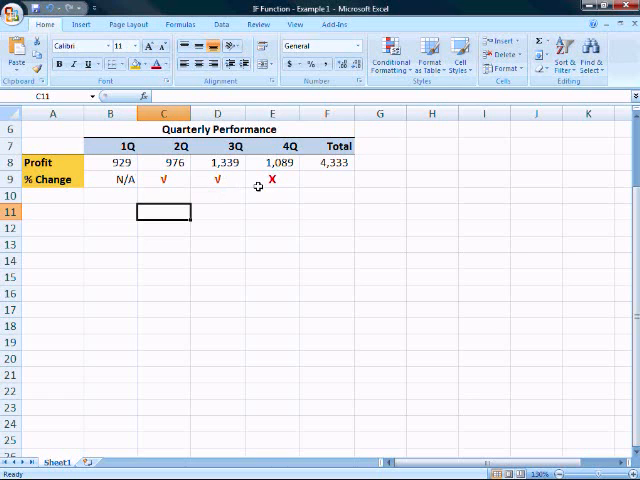